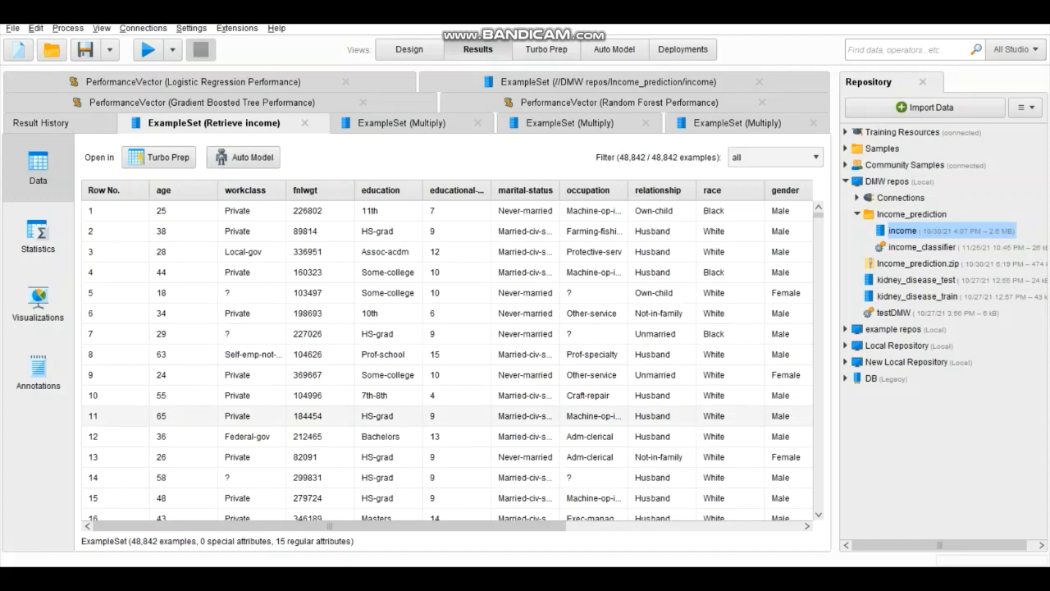
Step: Show the Logistic Regression PerformanceVector with 81.76% accuracy, its confusion matrix, precision and recall
scroll("down", 3)
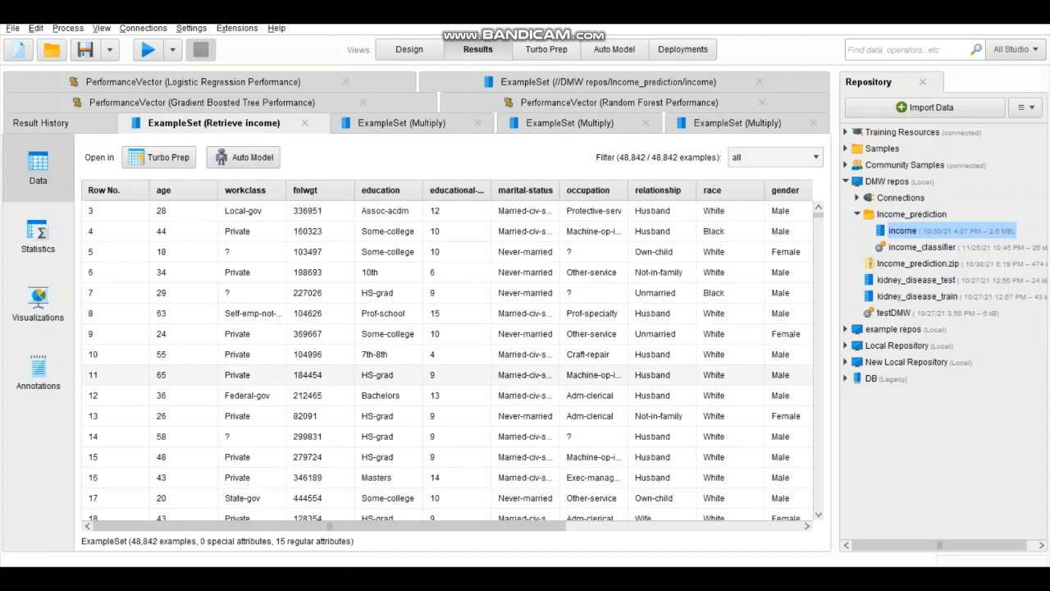
scroll("down", 3)
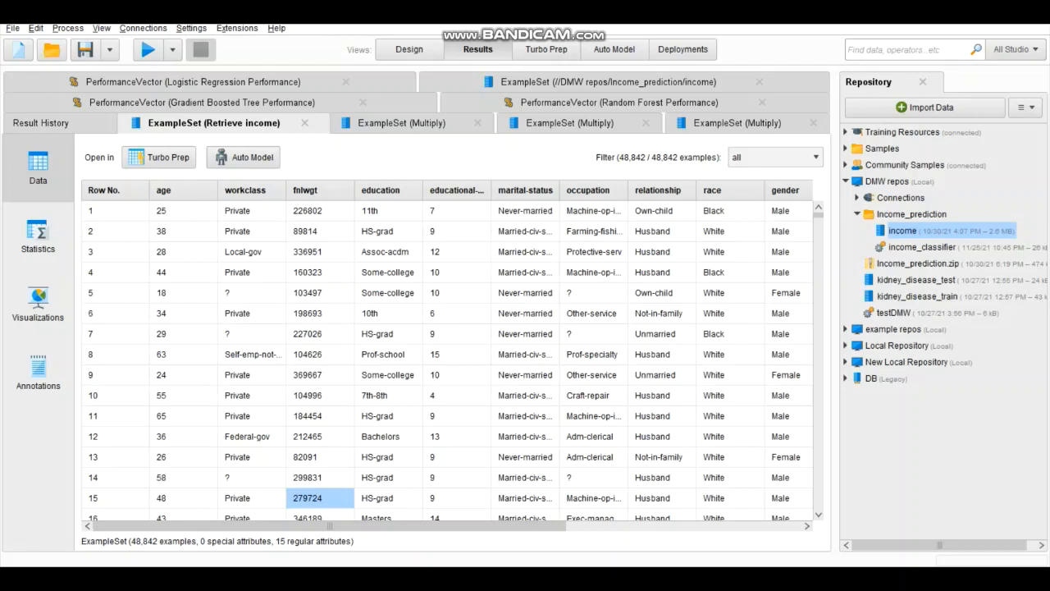
scroll("down", 3)
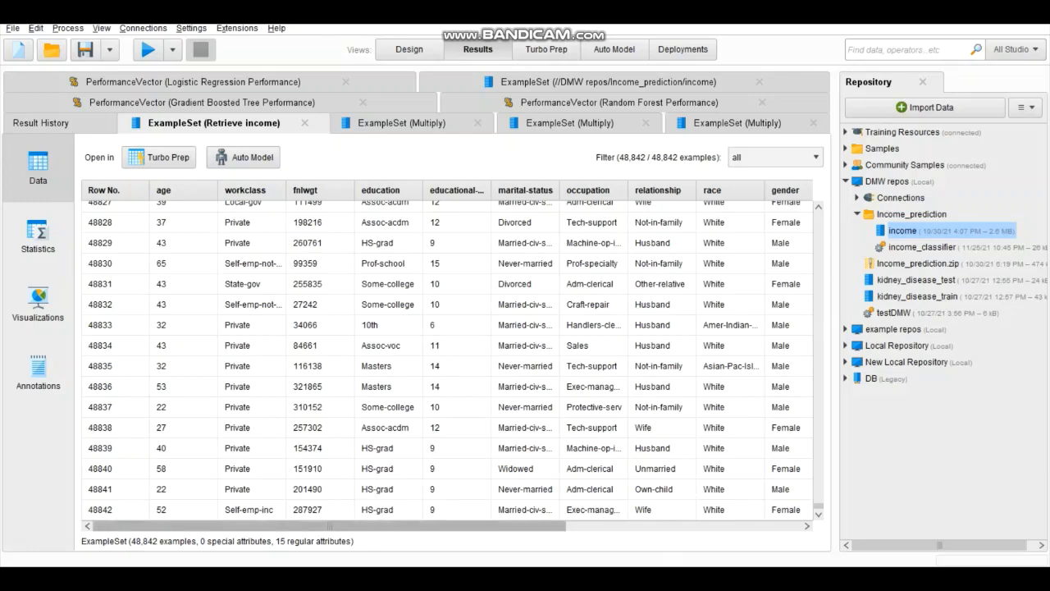
scroll("right", 3)
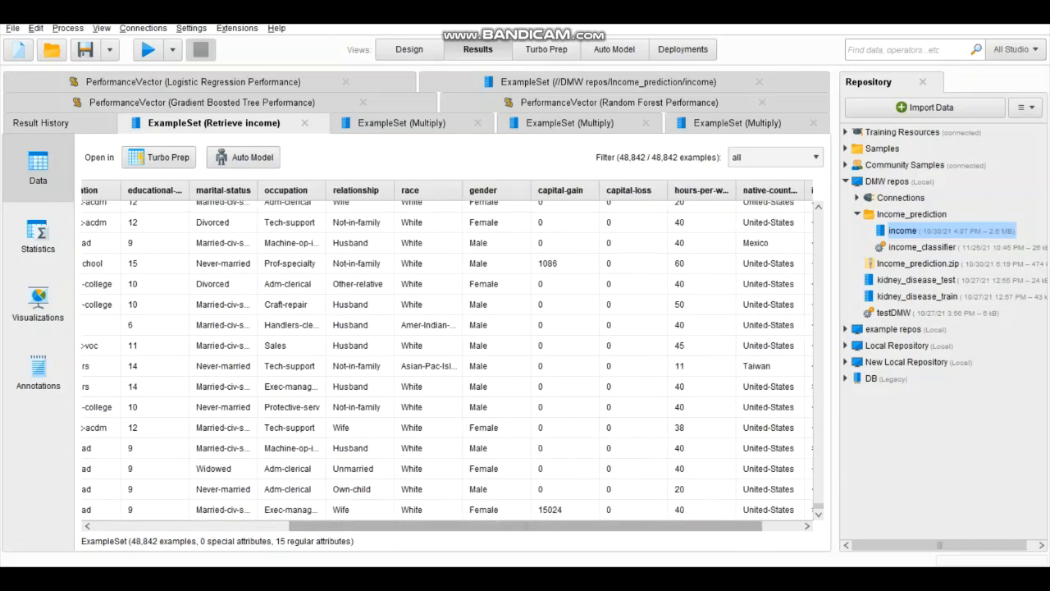
scroll("right", 3)
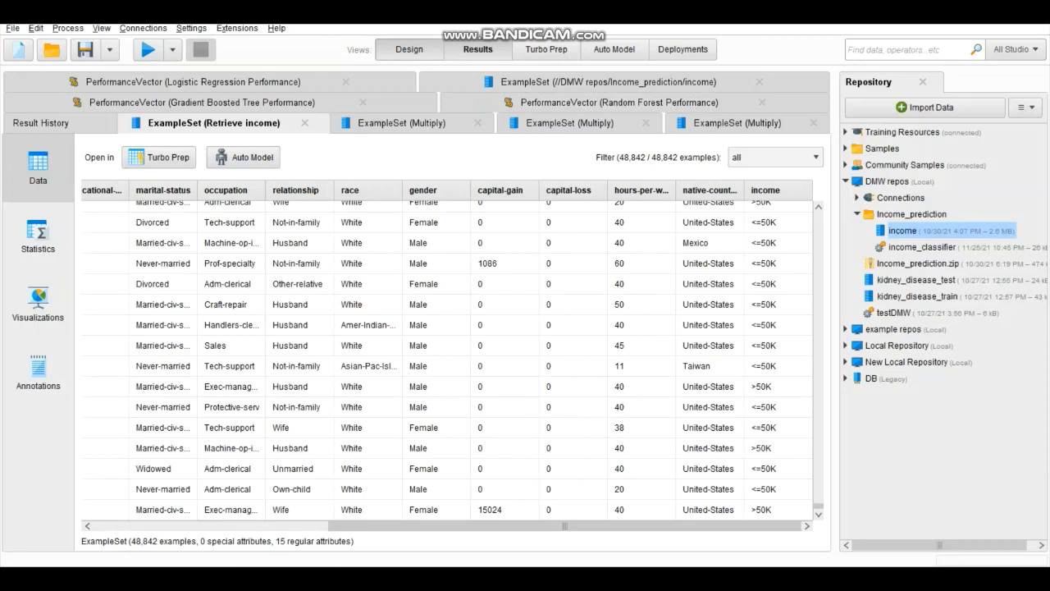
left_click(409, 50)
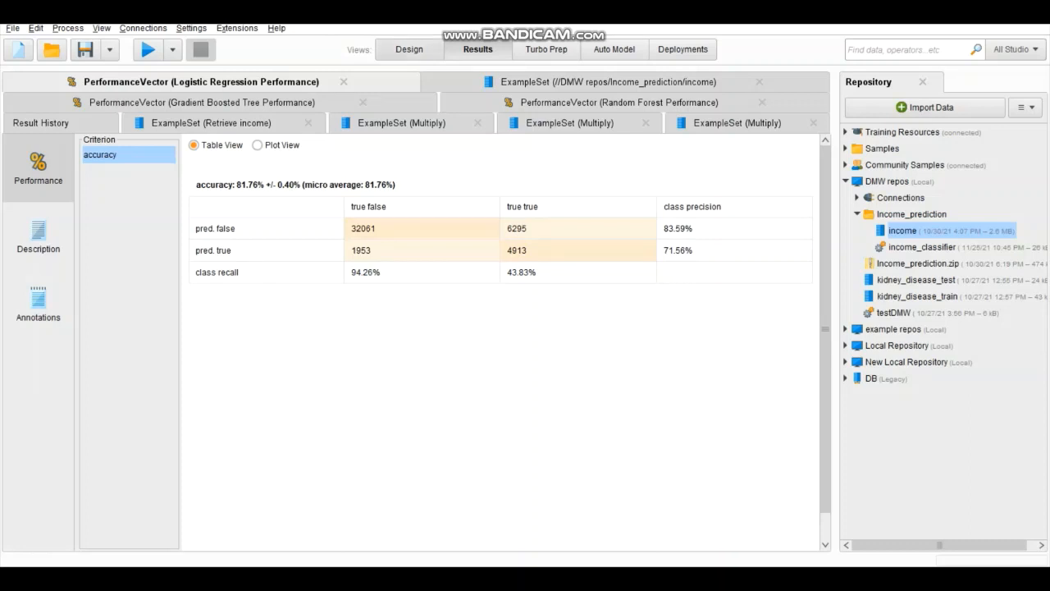
Step: Show the process design where Multiply feeds Logistic Regression, Random Forest and Gradient Boosted Trees
left_click(408, 50)
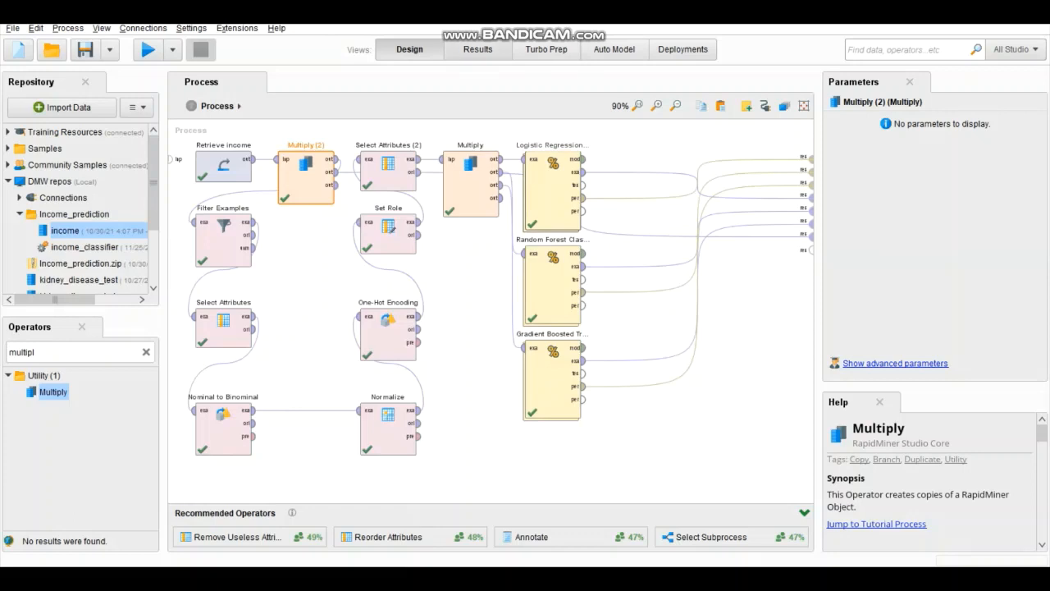
Step: View the Random Forest performance results (82.48% accuracy), glancing back at the process design
left_click(148, 50)
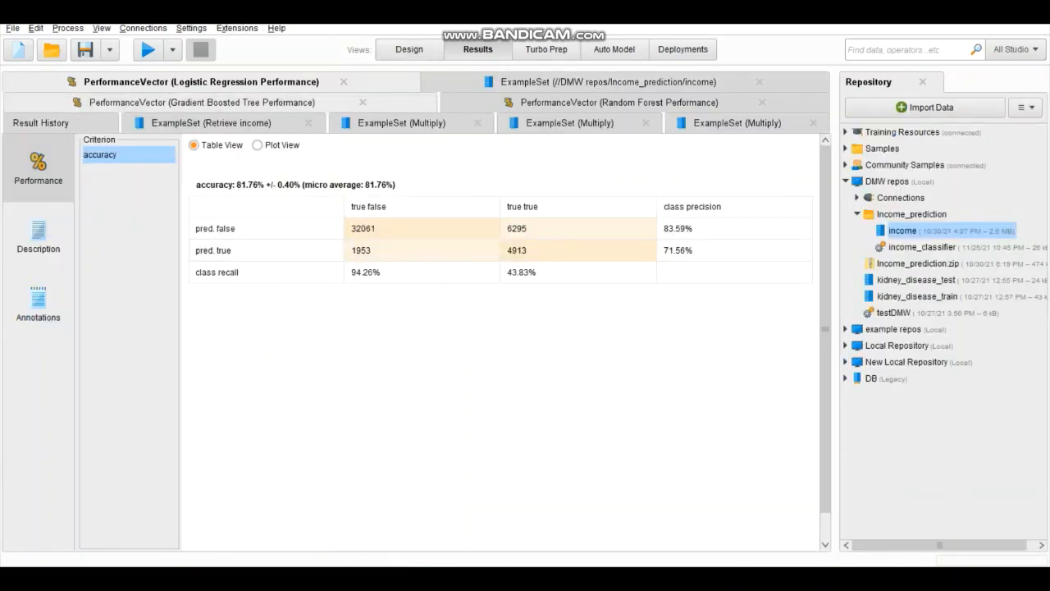
left_click(619, 101)
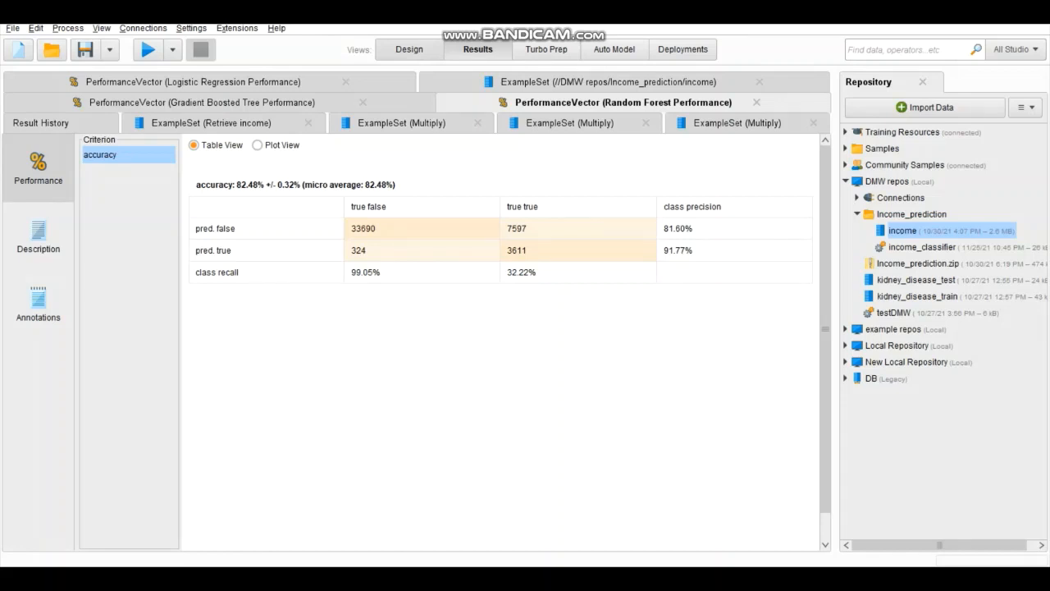
left_click(410, 49)
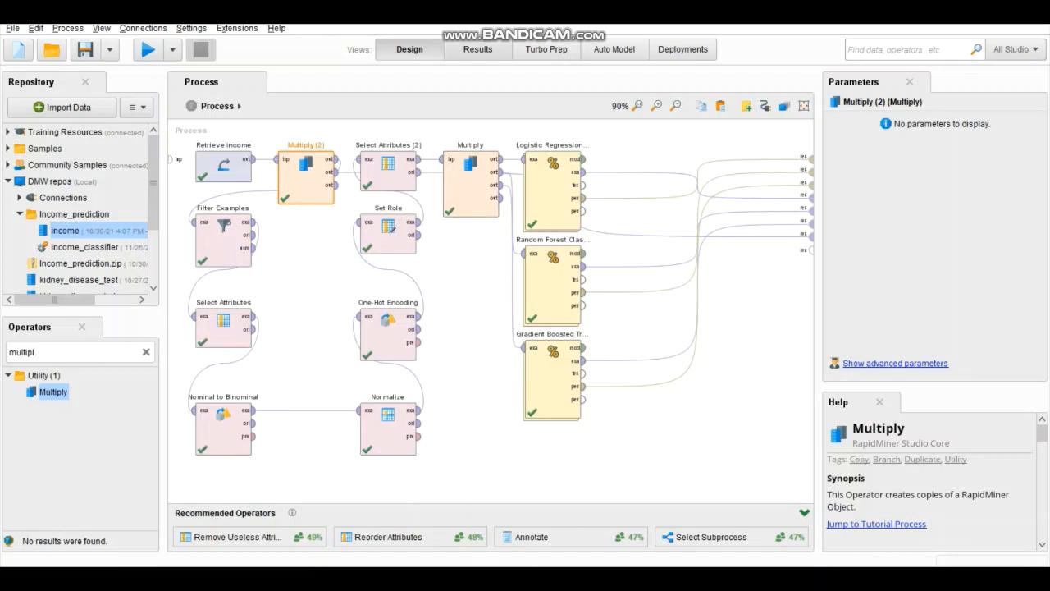
left_click(477, 49)
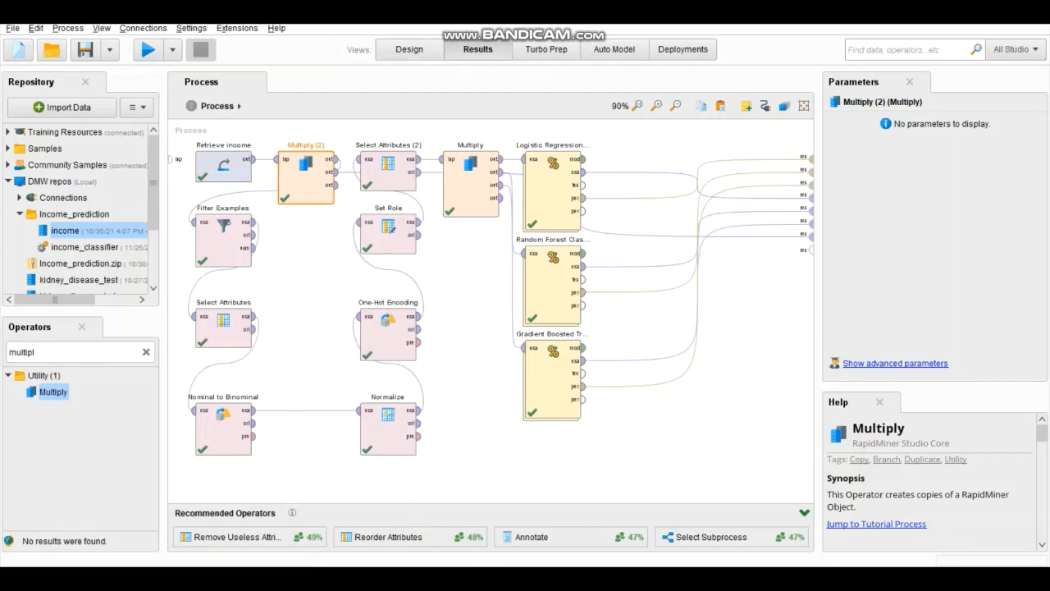
Step: Compare Gradient Boosted Tree results (79.95%) against Random Forest, ending on Random Forest (82.48%)
left_click(148, 49)
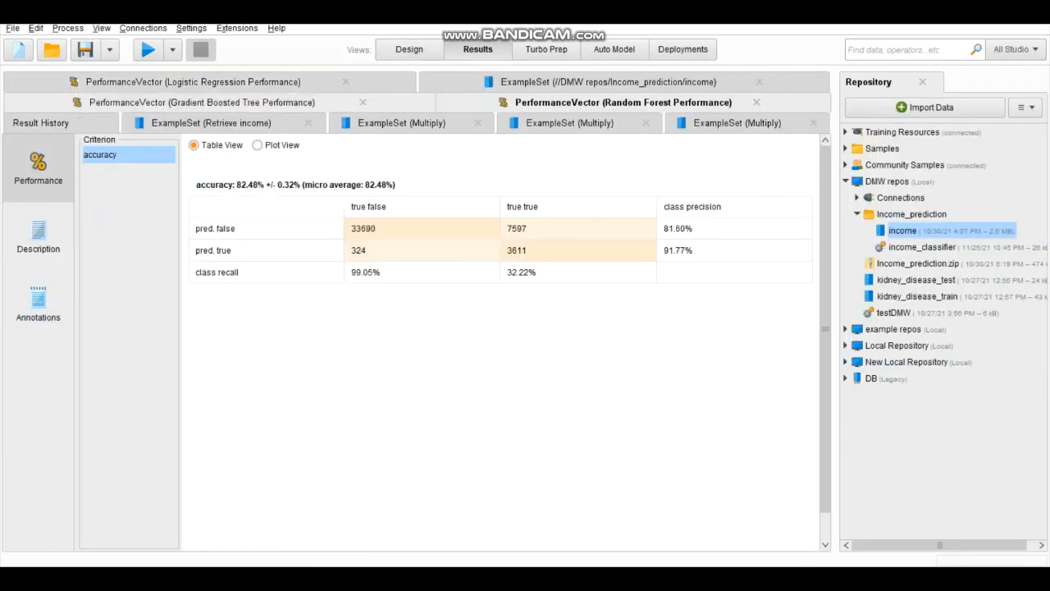
left_click(203, 102)
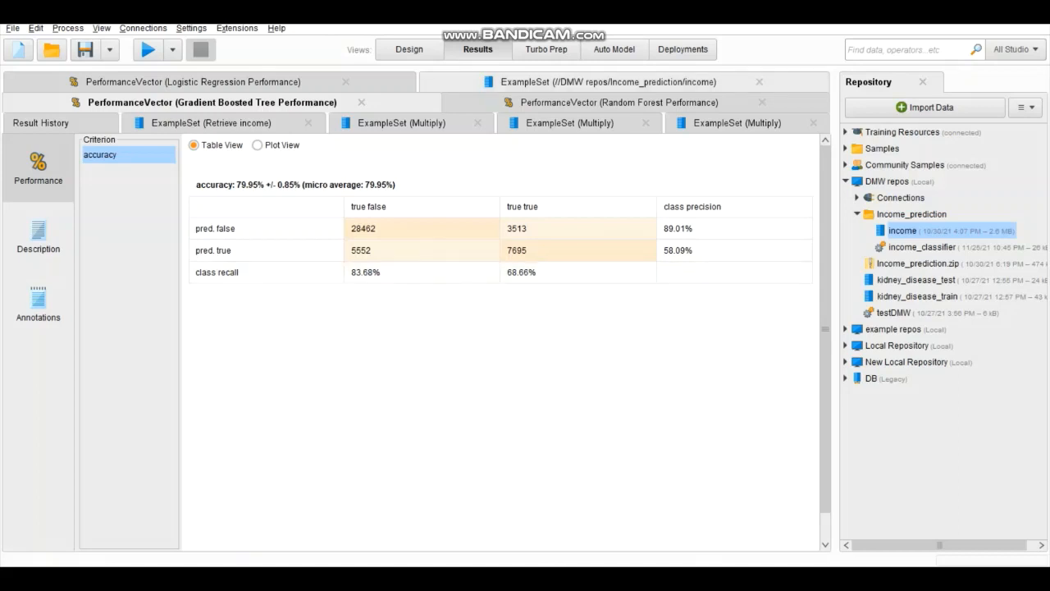
left_click(620, 102)
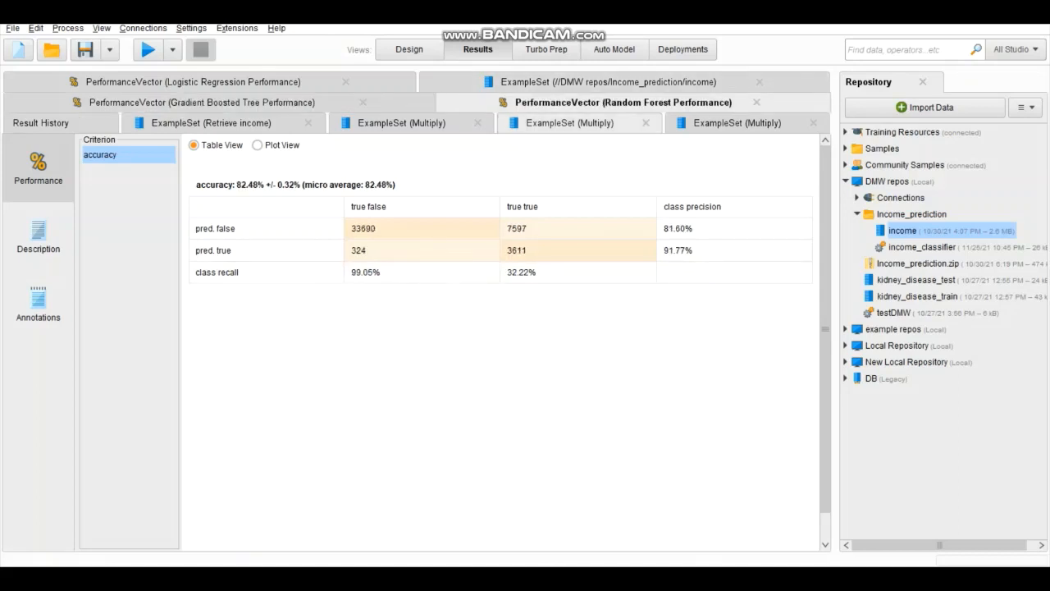